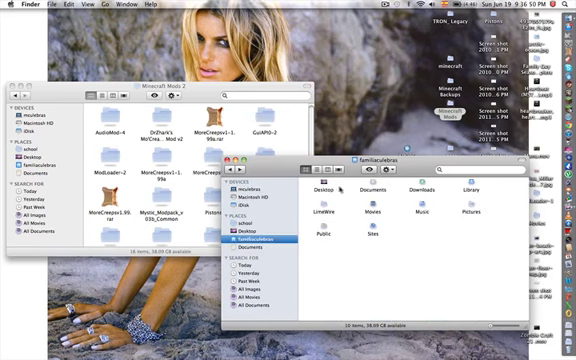
mouse_move(404, 223)
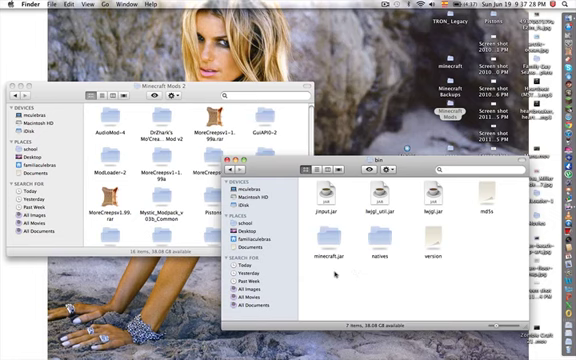
click(339, 243)
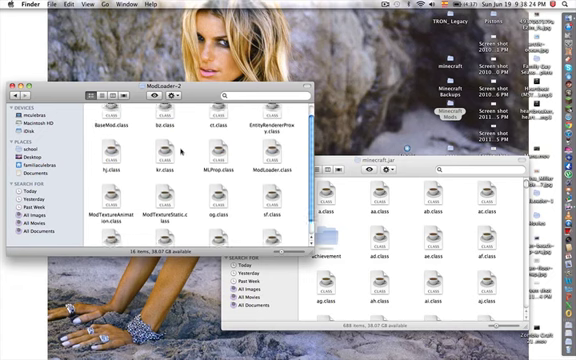
Select all ModLoader-2 class files and bring up the copy menu
key(cmd+a)
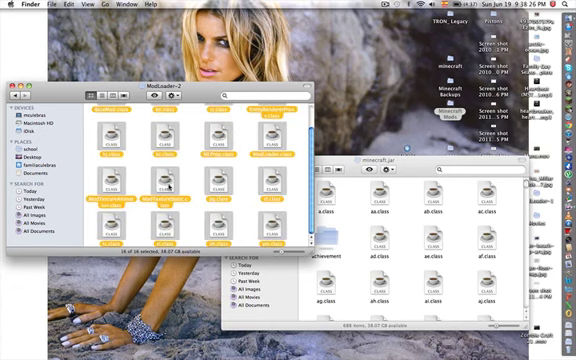
right_click(168, 188)
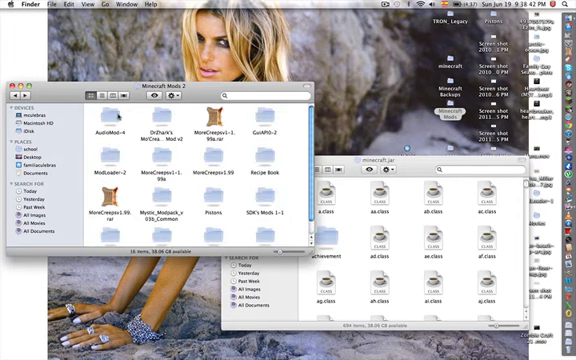
Open the AudioMod-4 folder, select the ibxm folder, and scroll through its contents
double_click(108, 122)
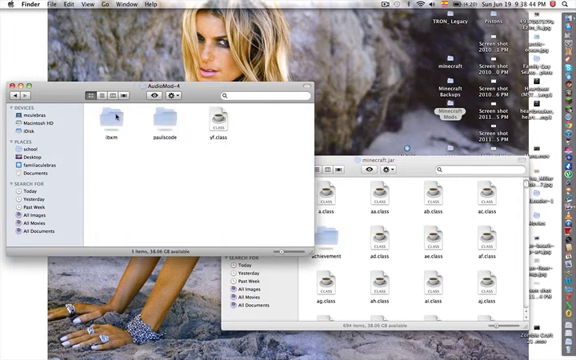
click(220, 128)
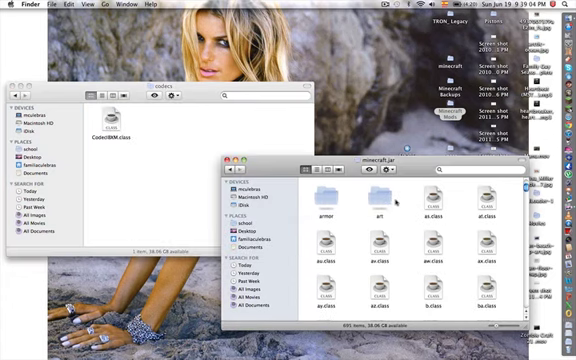
scroll(down, 3)
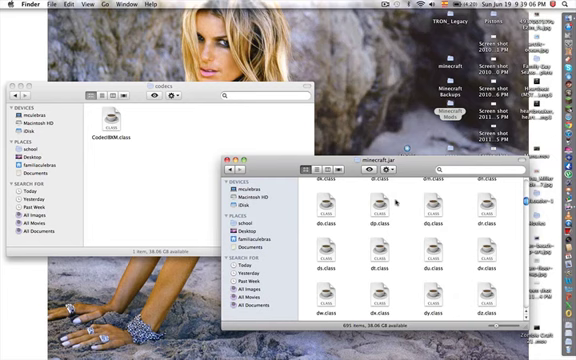
scroll(down, 3)
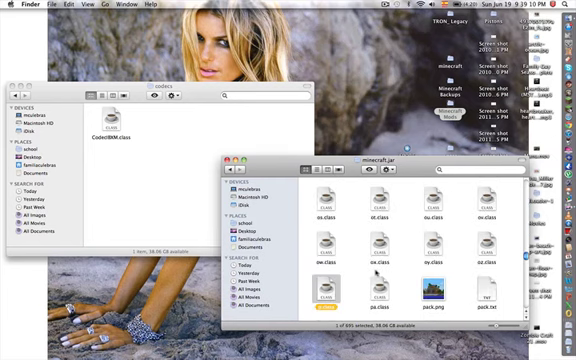
scroll(down, 3)
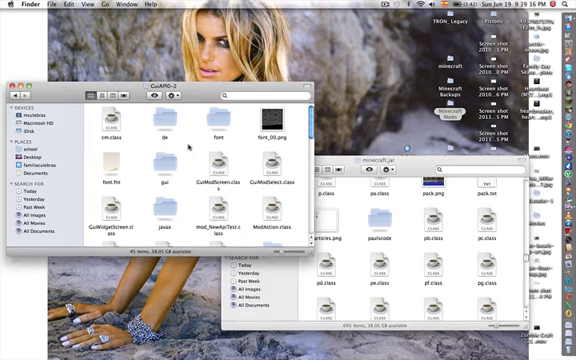
Select all files in the GuiAPI-2 folder
key(cmd+a)
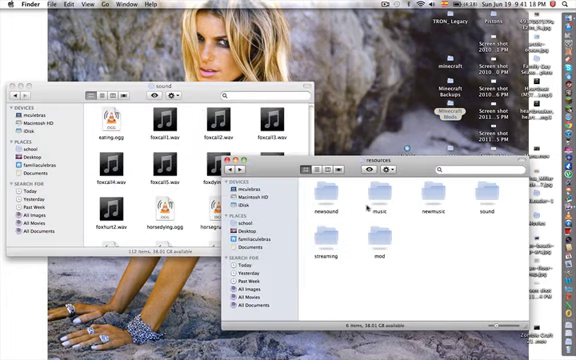
Select an item in the Finder window holding the mod's sound files
click(374, 227)
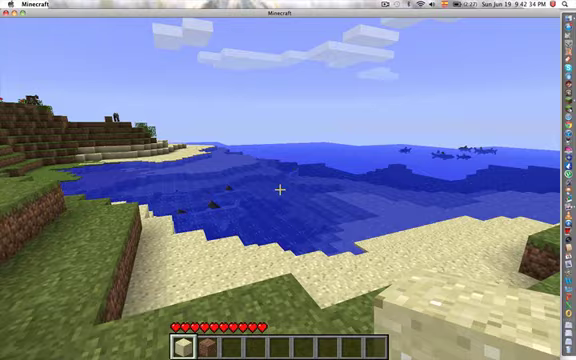
mouse_move(288, 186)
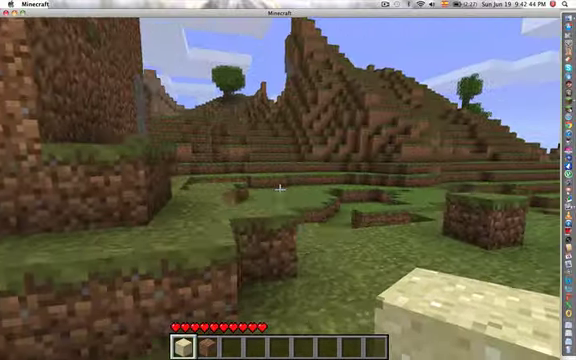
mouse_move(283, 190)
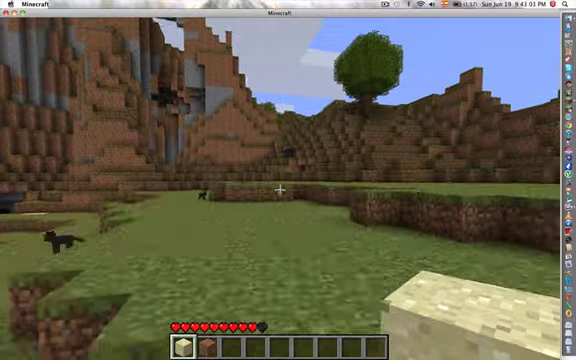
mouse_move(288, 180)
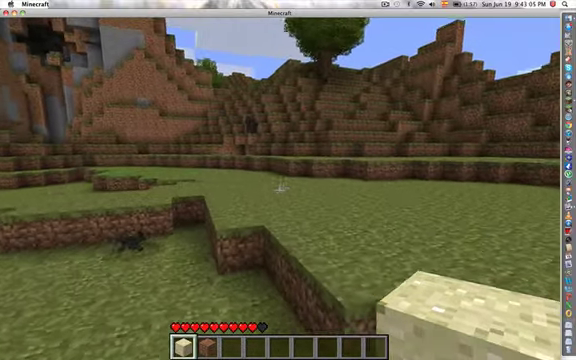
mouse_move(288, 190)
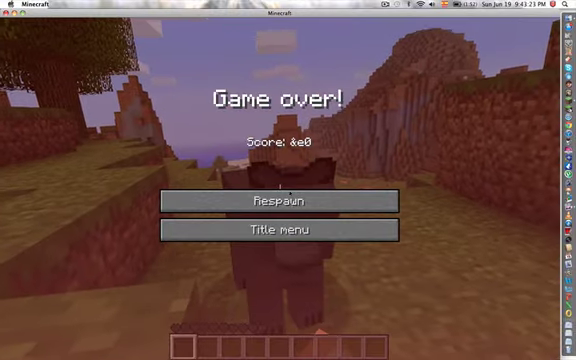
Respawn the player after dying
click(288, 202)
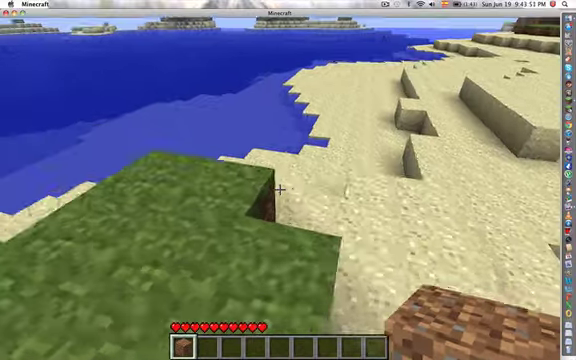
mouse_move(285, 189)
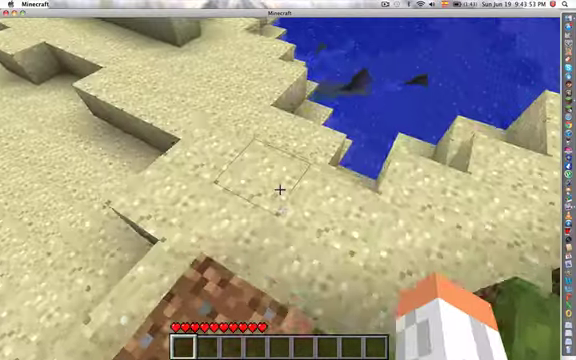